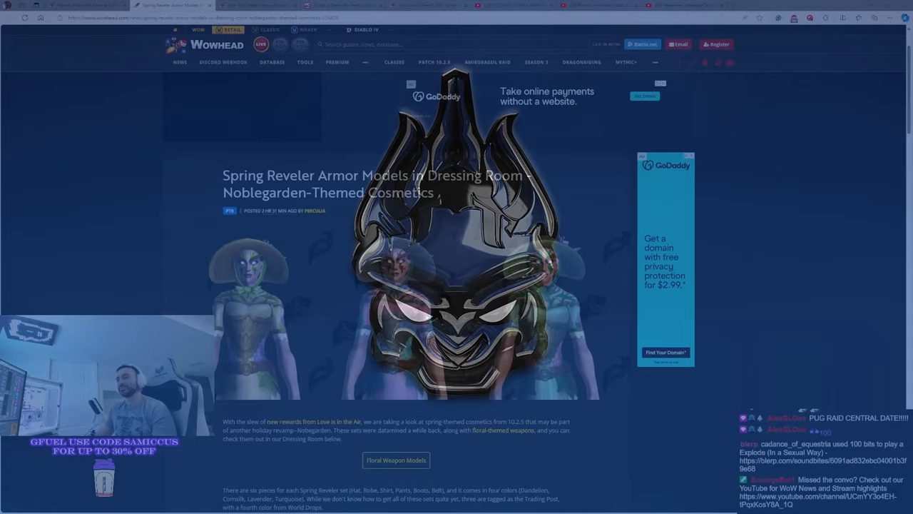
# - Scroll the Spring Reveler article down to the Dandelion armor model images
pyautogui.scroll(-3)
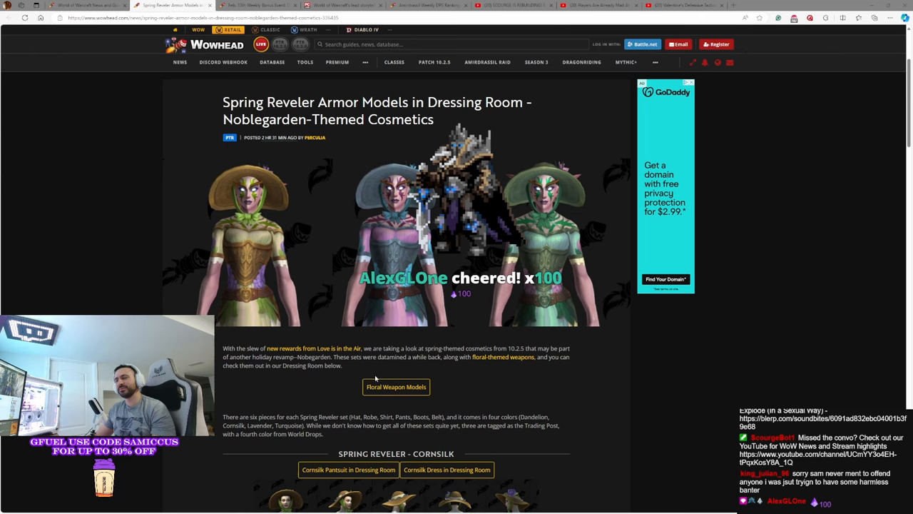
pyautogui.scroll(-3)
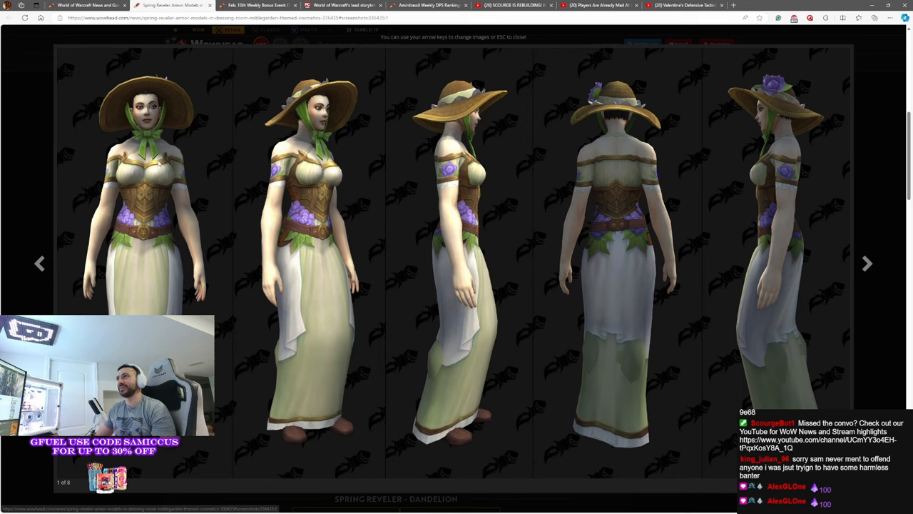
# - Browse the next gallery outfit variants and the Lavender set, then return to the article top
pyautogui.click(868, 262)
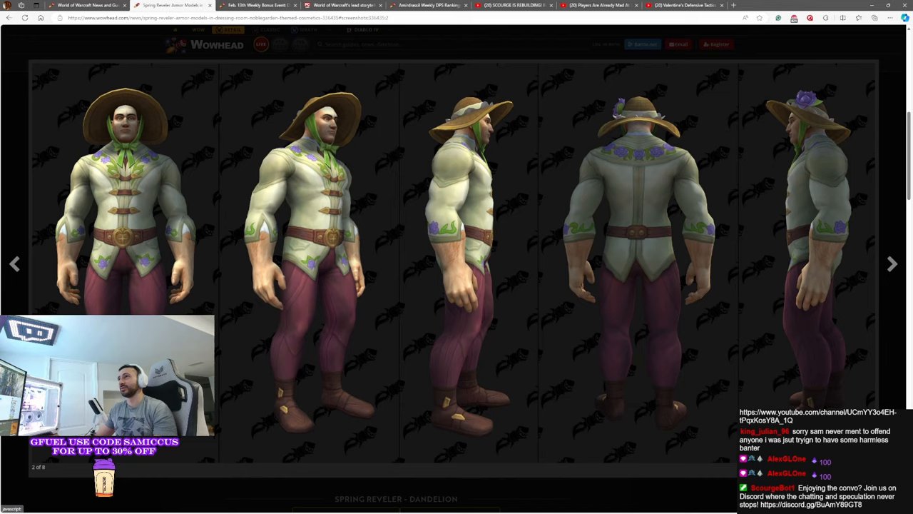
pyautogui.click(891, 263)
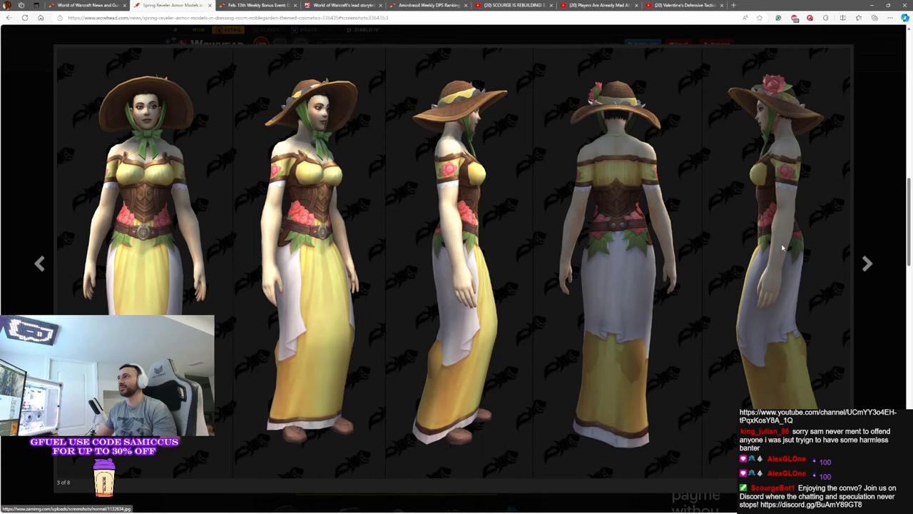
pyautogui.scroll(-3)
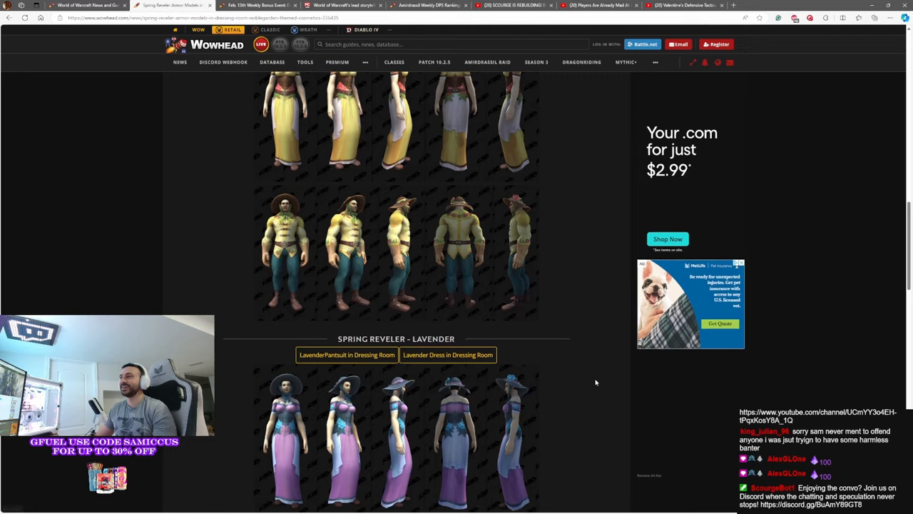
pyautogui.click(397, 439)
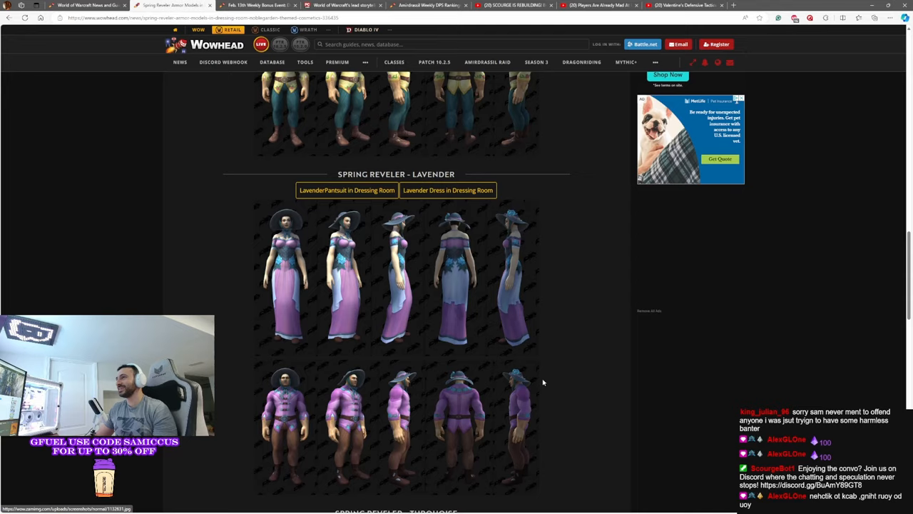
pyautogui.scroll(3)
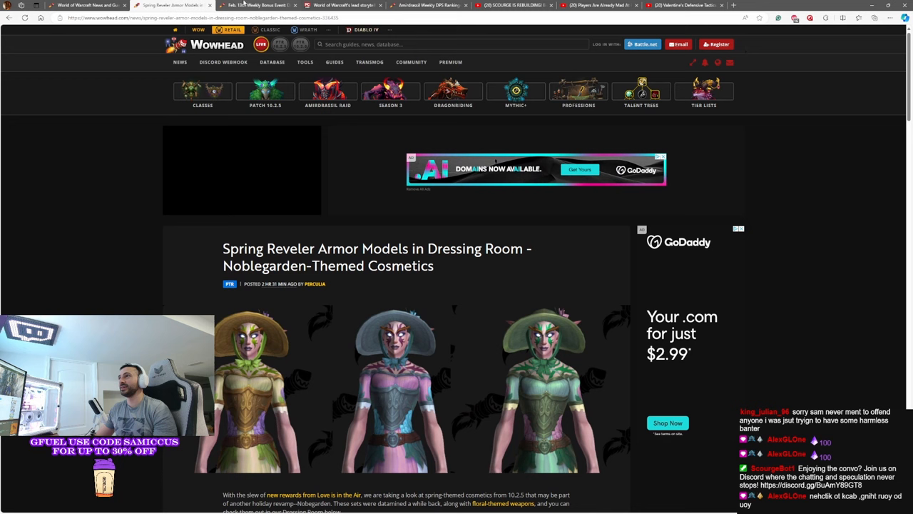
# - Read the Feb. 13th Weekly Bonus Event article, then move on to the PC Gamer storyteller tab
pyautogui.click(257, 6)
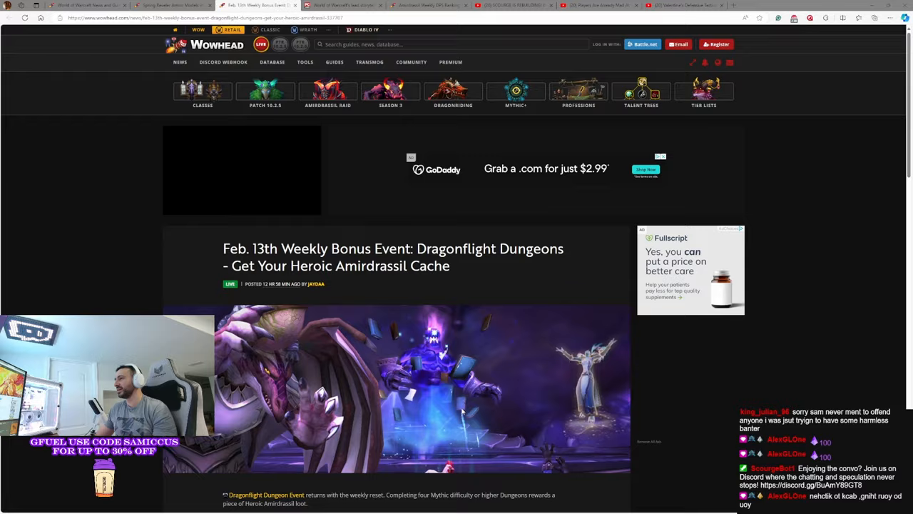
pyautogui.scroll(-3)
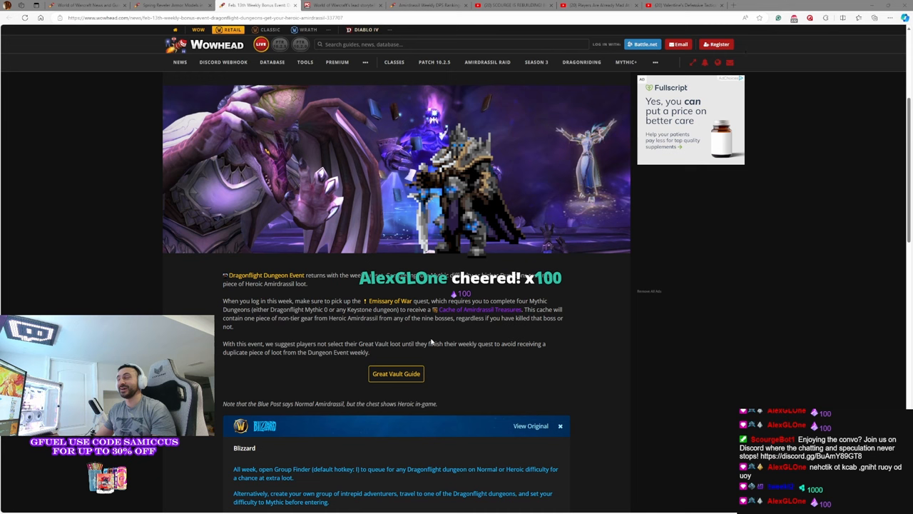
pyautogui.click(343, 6)
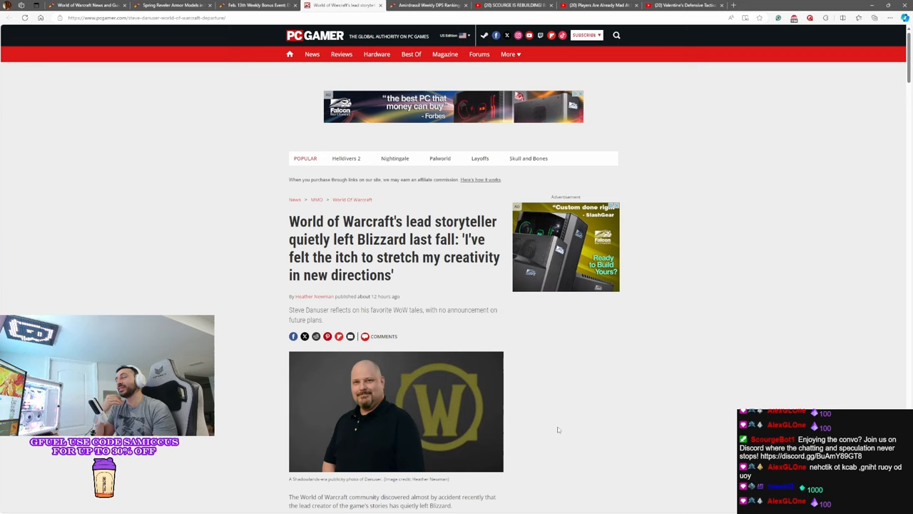
pyautogui.moveTo(543, 450)
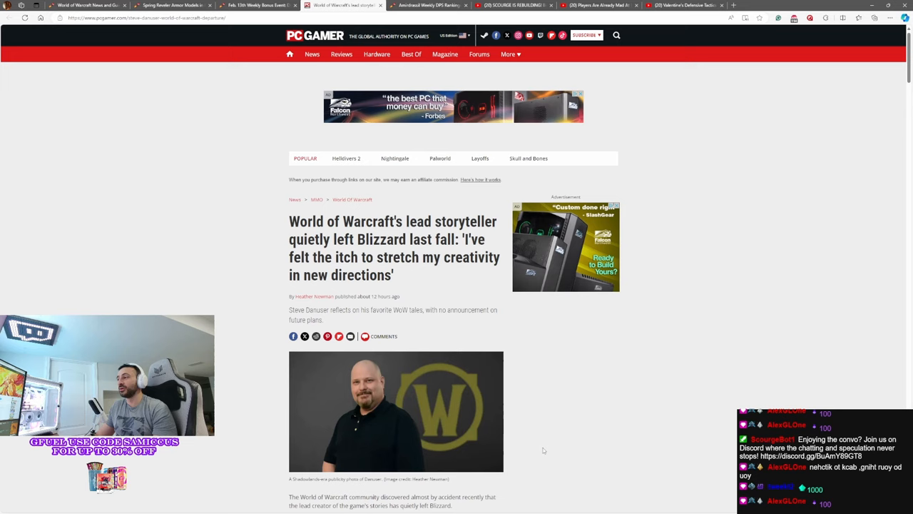
# - Read down the Danuser article and highlight his quote about remote work
pyautogui.scroll(-3)
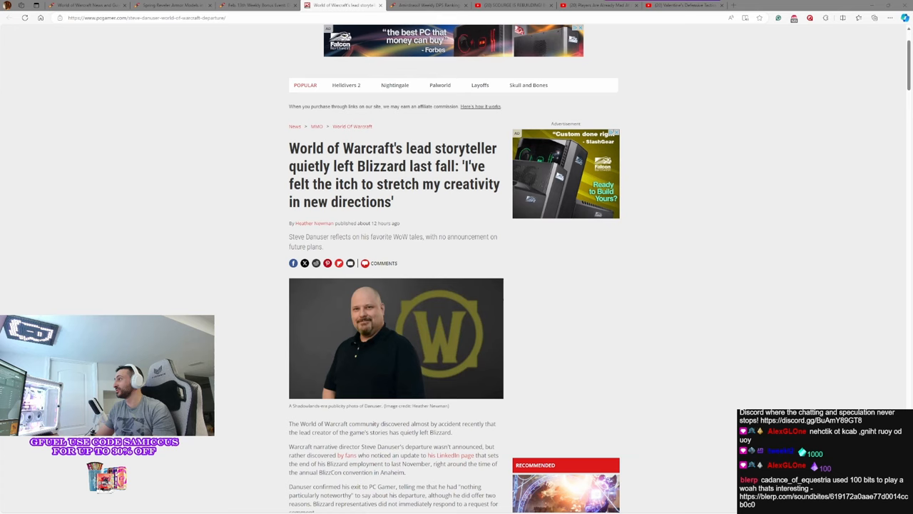
pyautogui.scroll(-3)
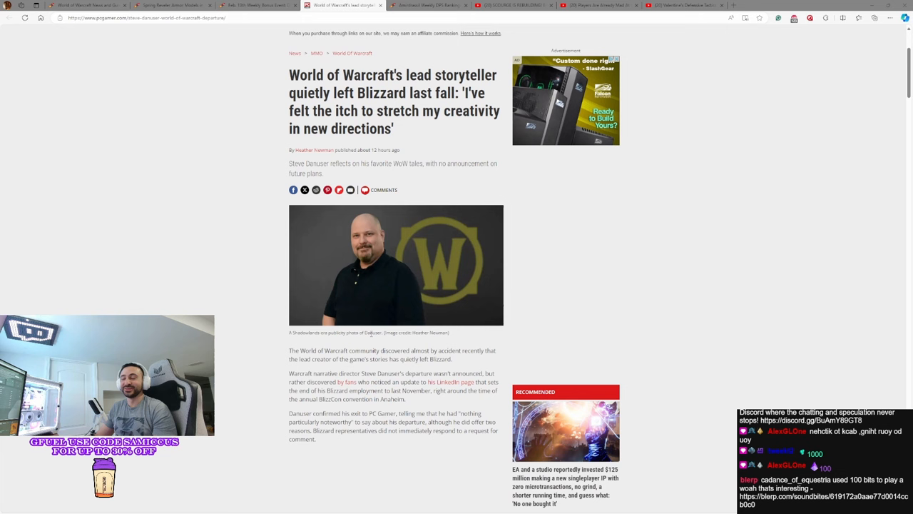
pyautogui.scroll(-3)
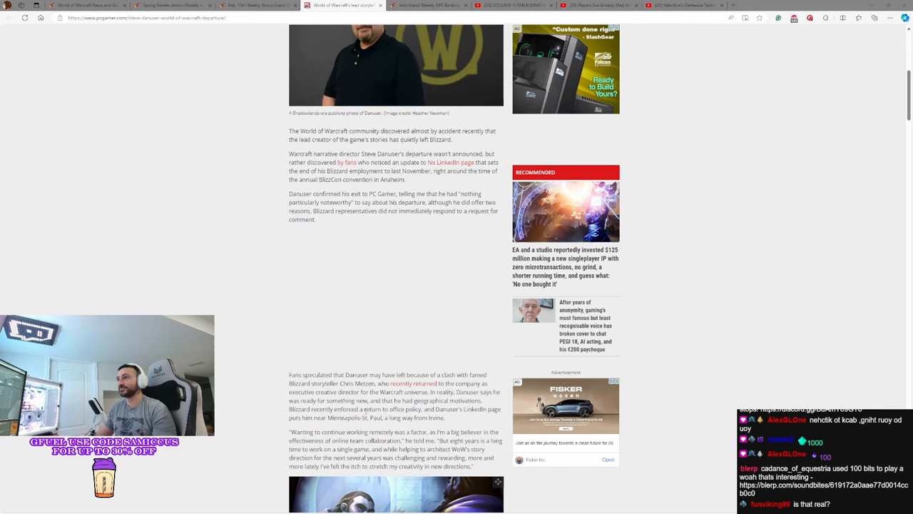
pyautogui.scroll(-3)
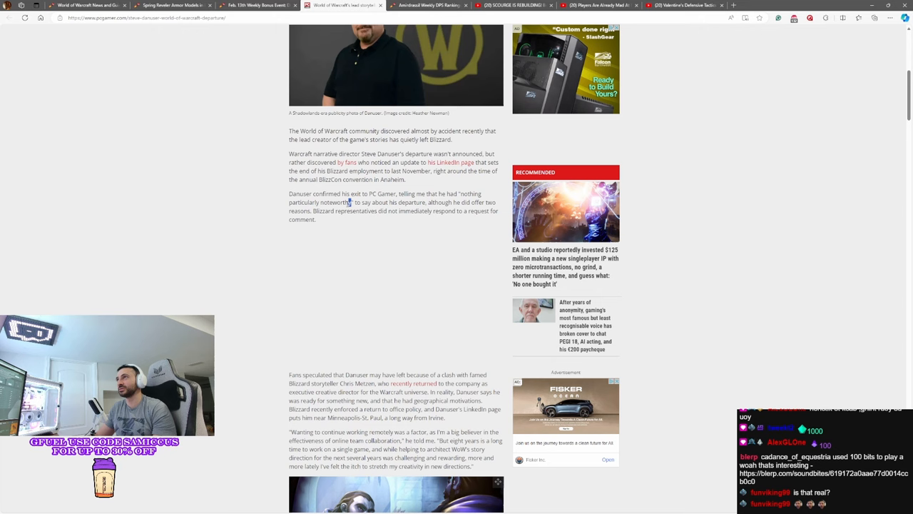
pyautogui.scroll(-3)
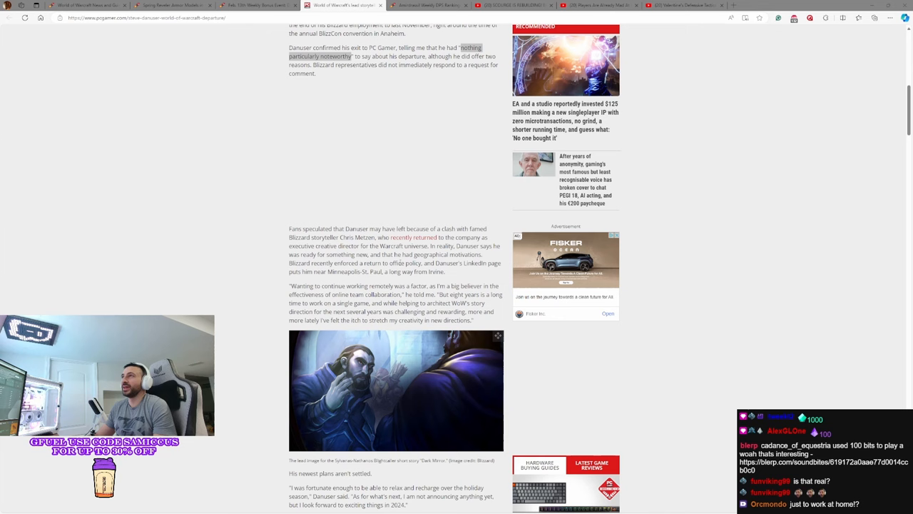
pyautogui.moveTo(288, 285); pyautogui.dragTo(443, 285)
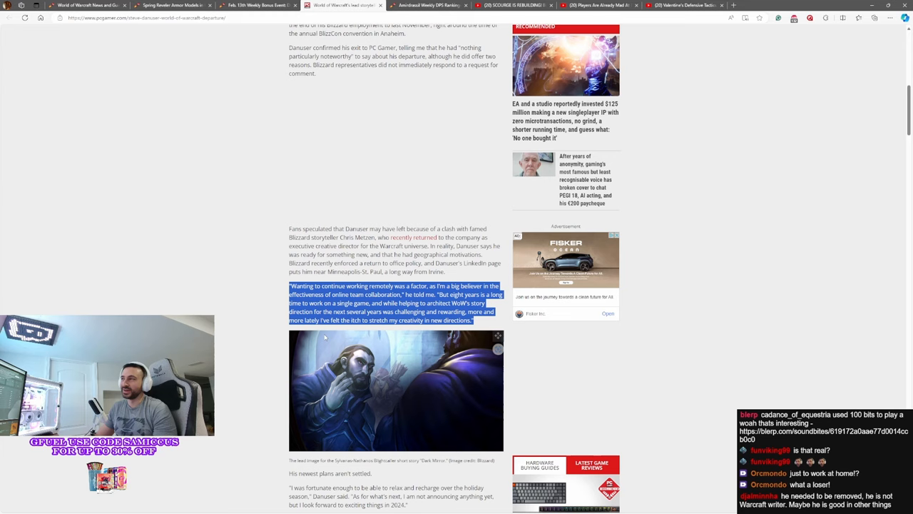
# - Continue down to his list of Warcraft storyline contributions
pyautogui.scroll(-3)
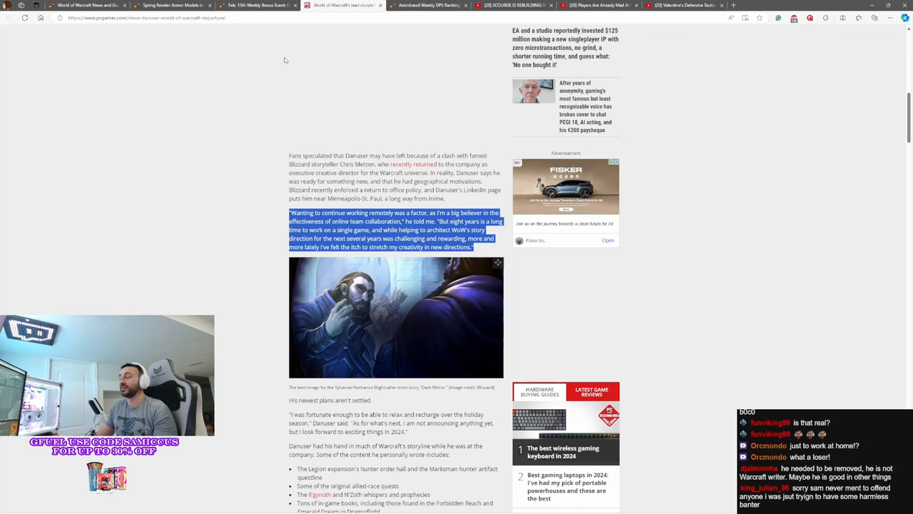
pyautogui.scroll(-3)
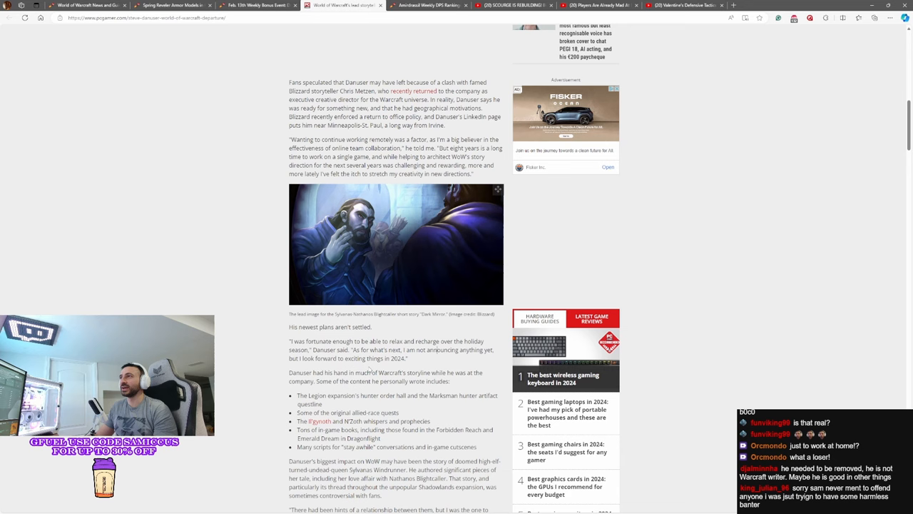
# - Read past the contributions list through the Sylvanas Windrunner storyline section
pyautogui.scroll(-3)
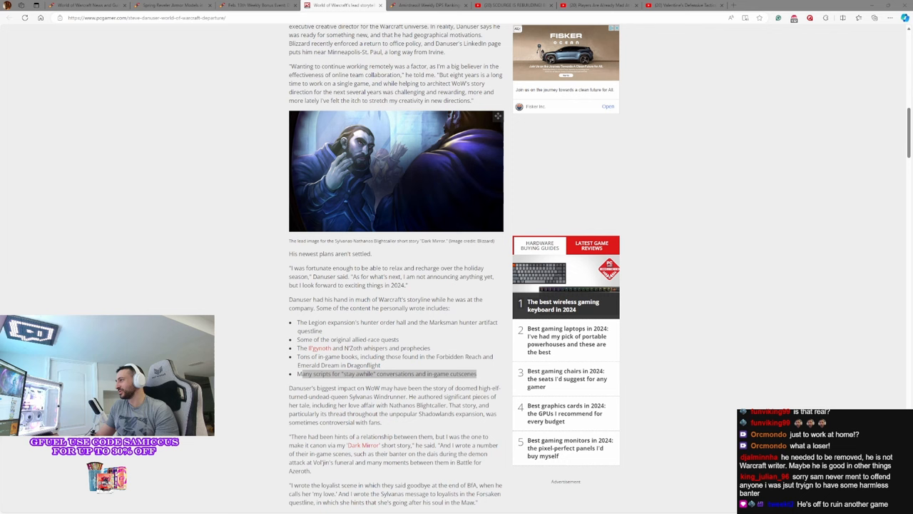
pyautogui.scroll(-3)
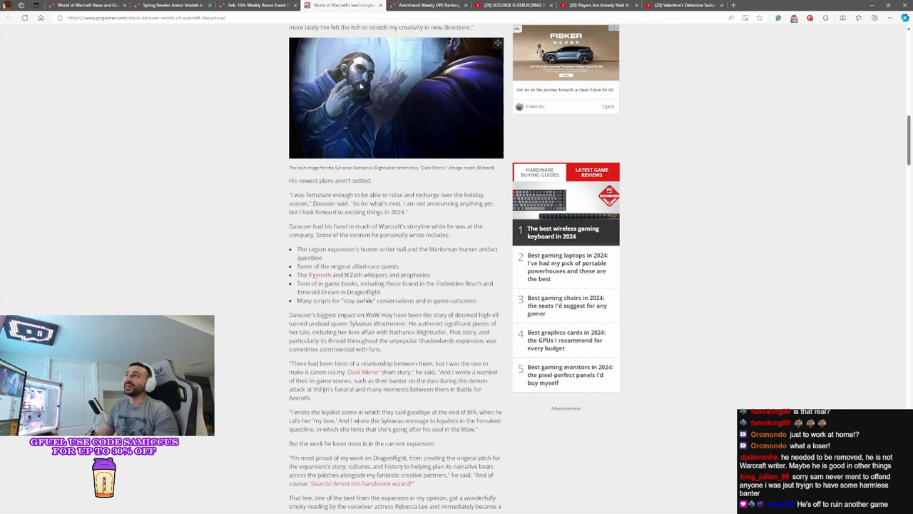
pyautogui.moveTo(231, 353)
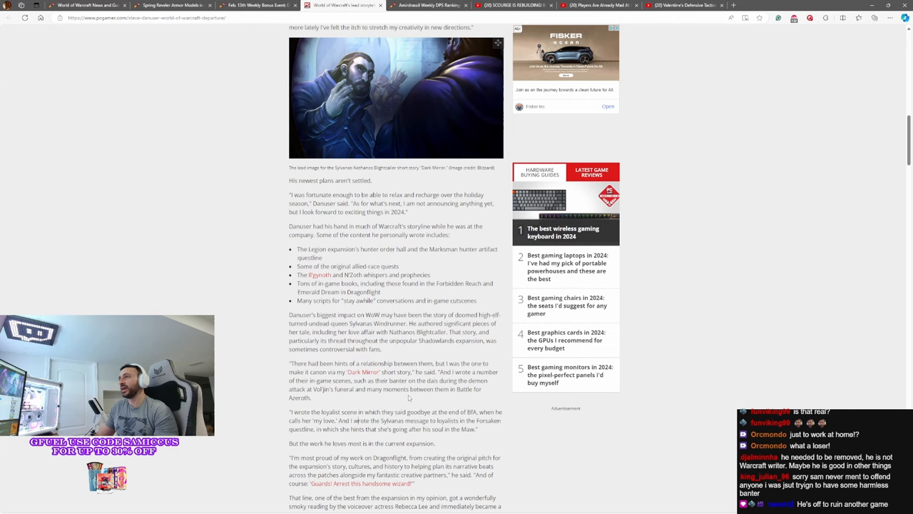
pyautogui.scroll(-3)
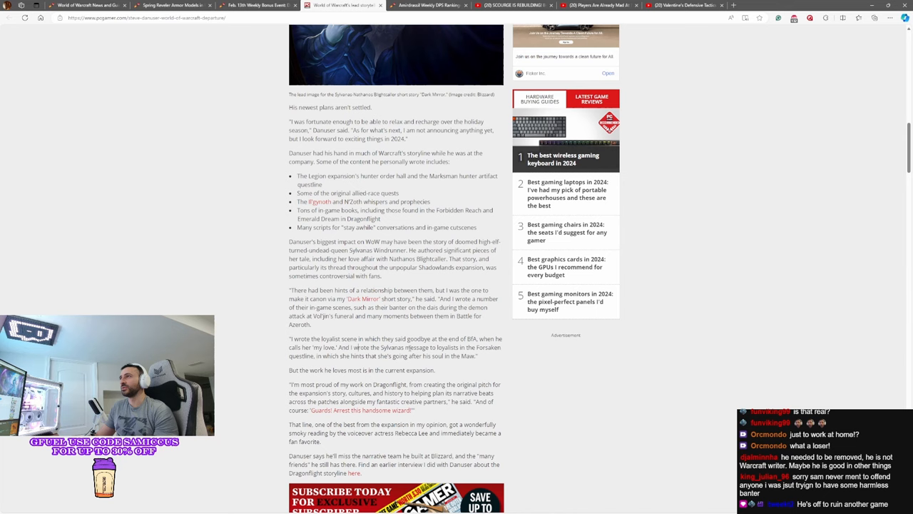
# - Read to the article's closing lines and highlight the final paragraph's interview link
pyautogui.doubleClick(323, 348)
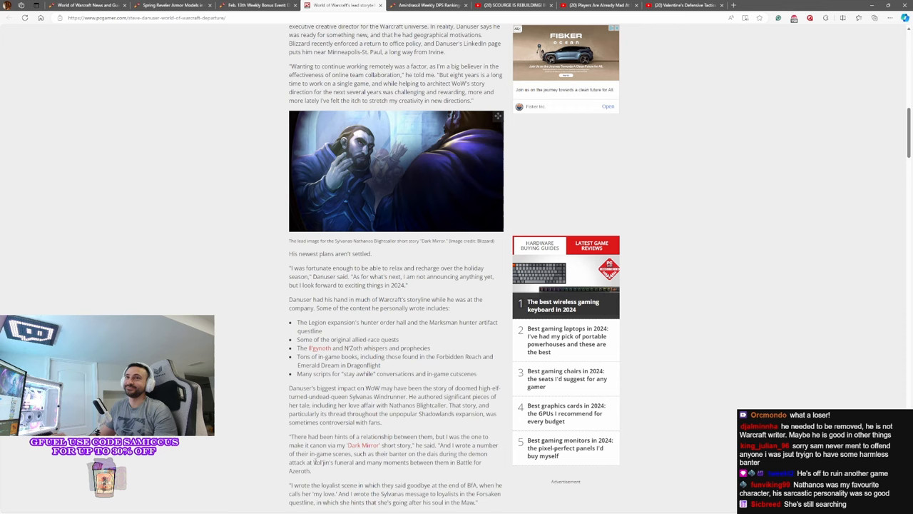
pyautogui.scroll(-3)
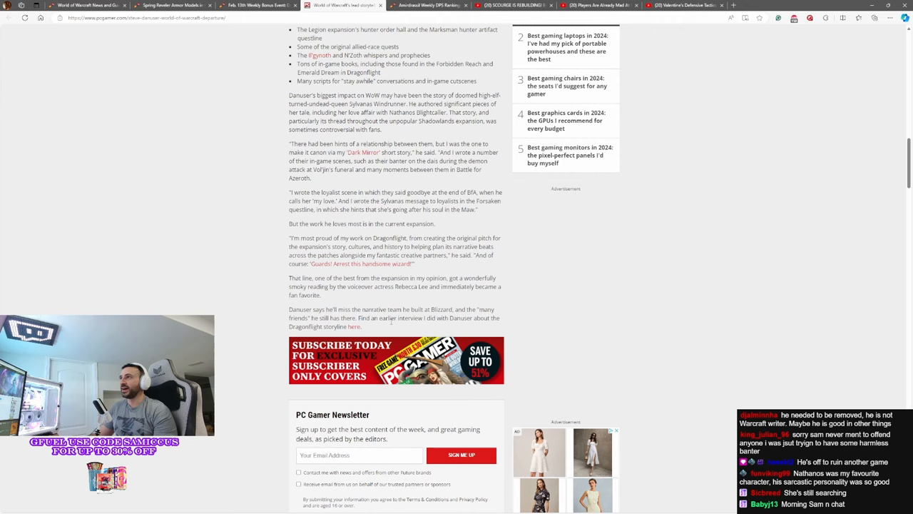
pyautogui.rightClick(143, 17)
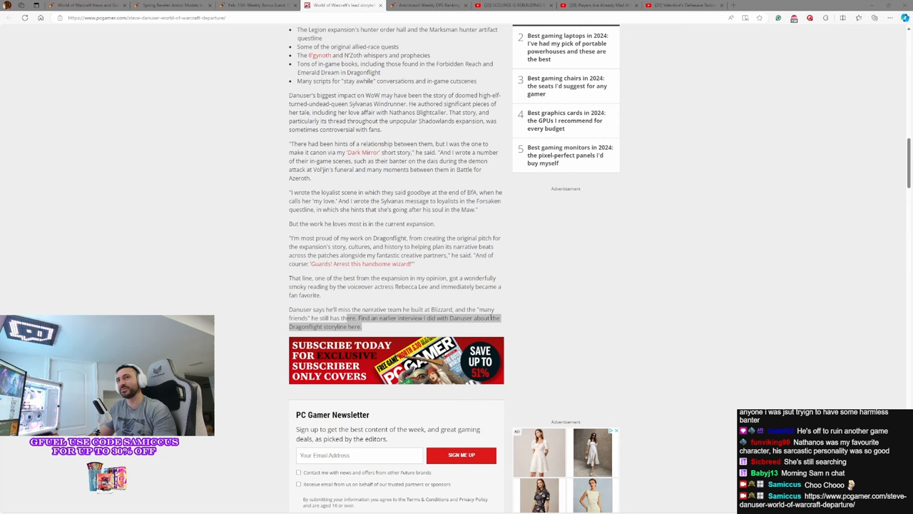
# - Enlarge the 95th percentile Overall Damage chart in the Amirdrassil DPS Rankings article
pyautogui.click(428, 6)
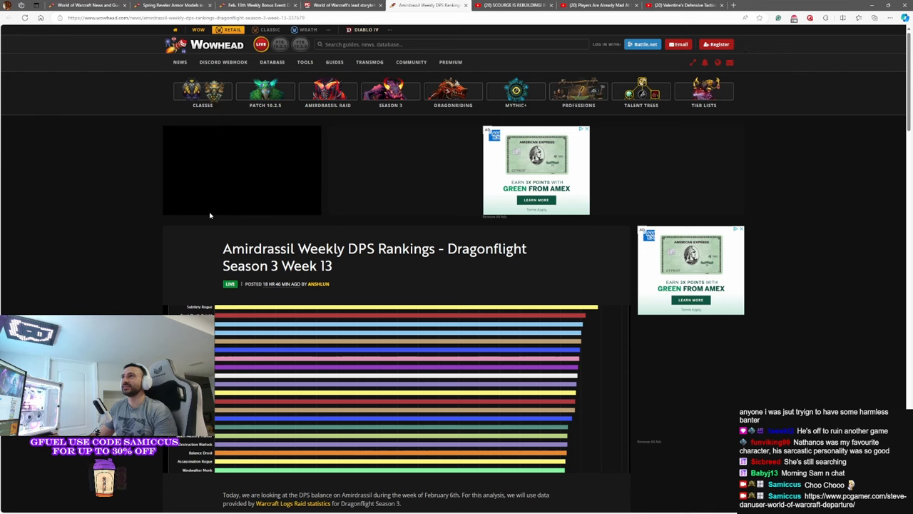
pyautogui.scroll(-3)
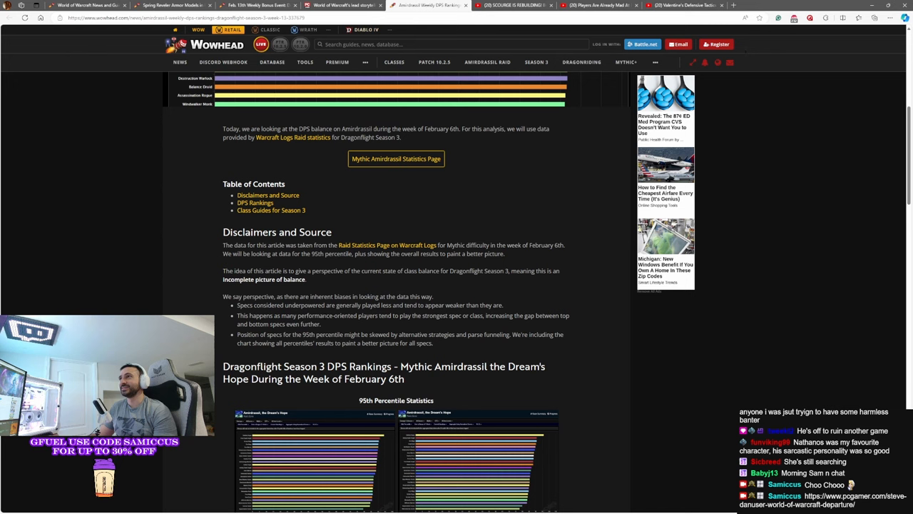
pyautogui.click(314, 456)
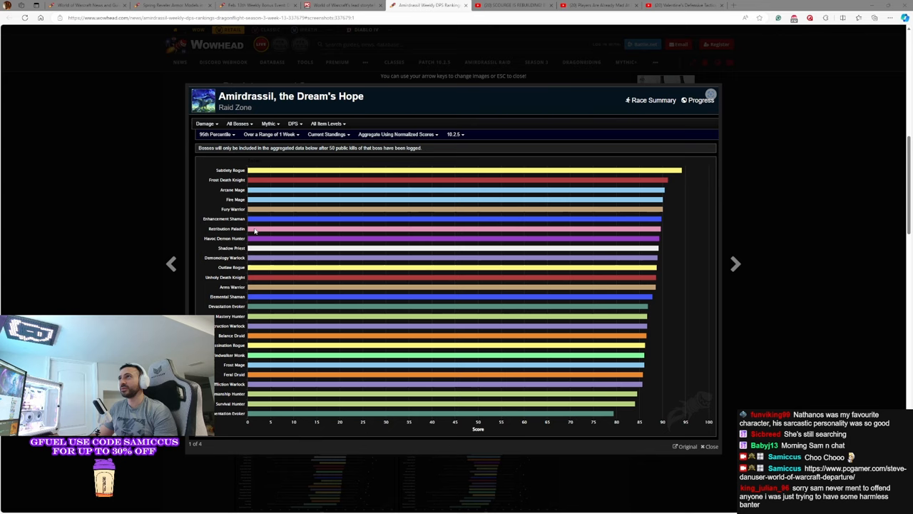
pyautogui.moveTo(661, 236)
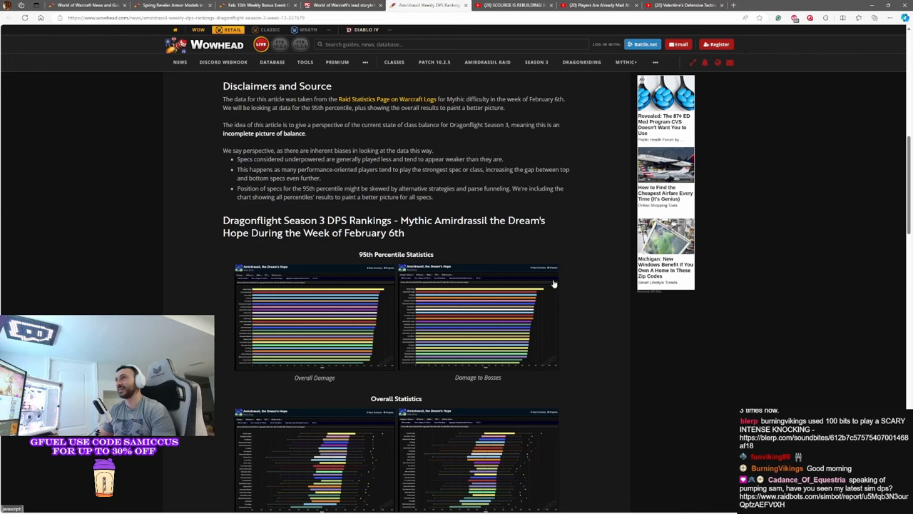
# - Enlarge the 95th percentile Damage to Bosses rankings chart instead
pyautogui.click(478, 317)
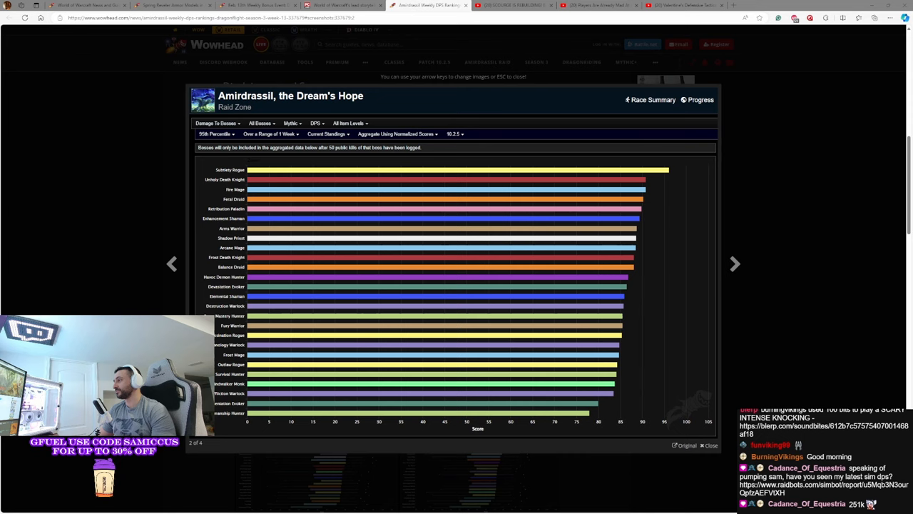